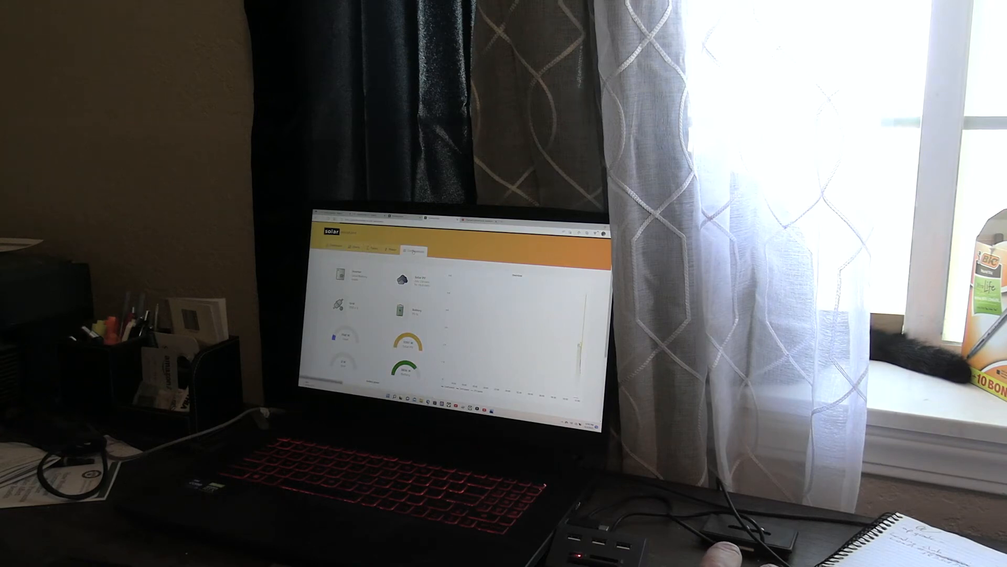
# Switch from the site dashboard gauges to the site's Admin settings page
pyautogui.click(412, 249)
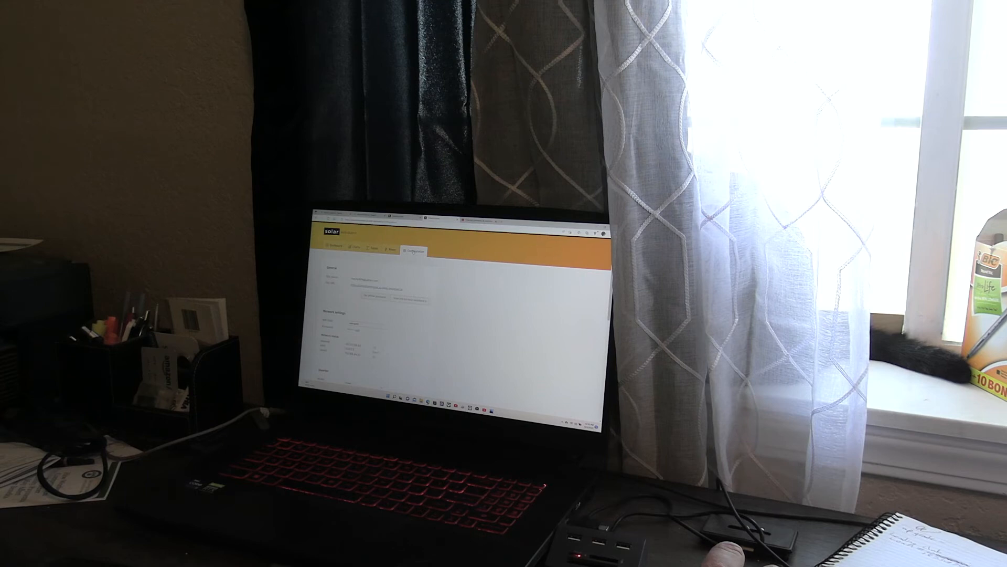